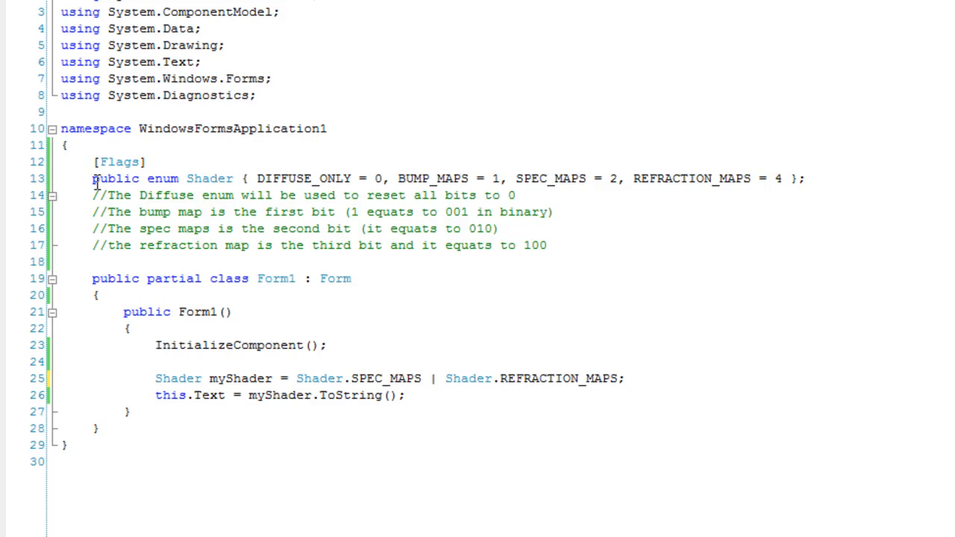
mouse_move(188, 179)
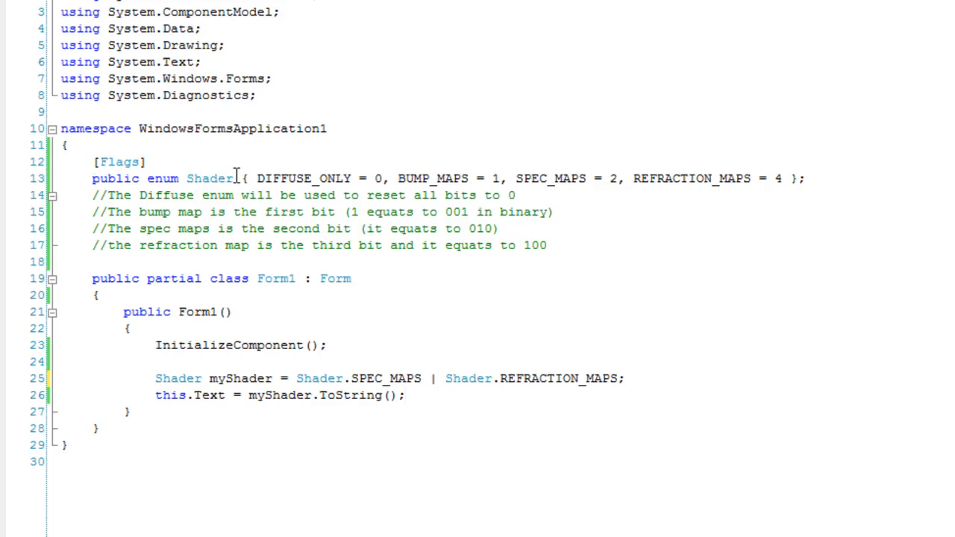
mouse_move(246, 182)
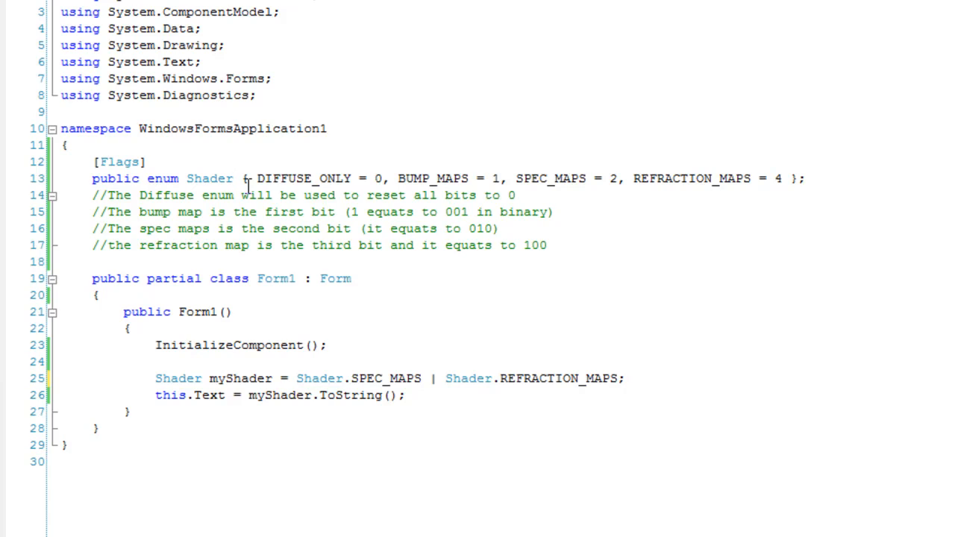
mouse_move(236, 194)
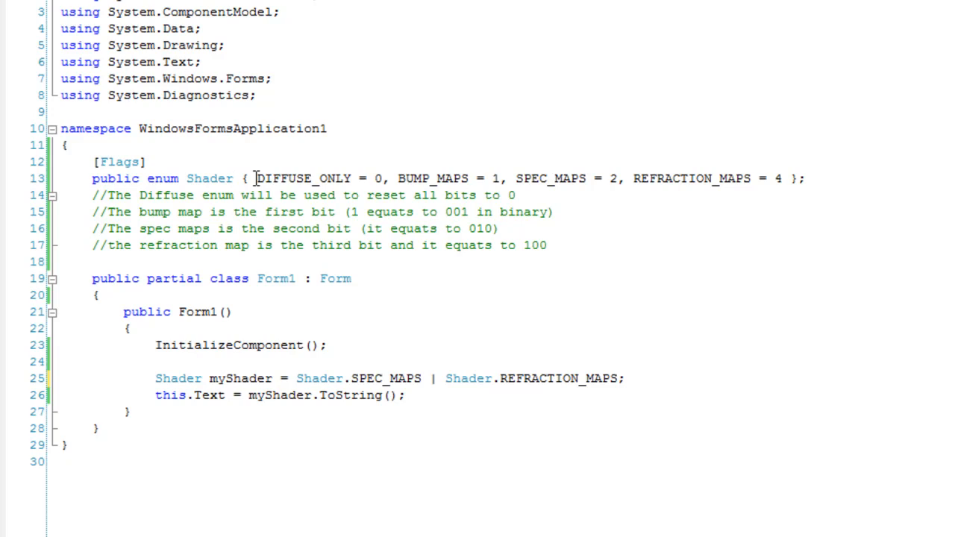
Step: Highlight the DIFFUSE_ONLY = 0 enum entry and the [Flags] attribute line for reference
drag(255, 179, 385, 179)
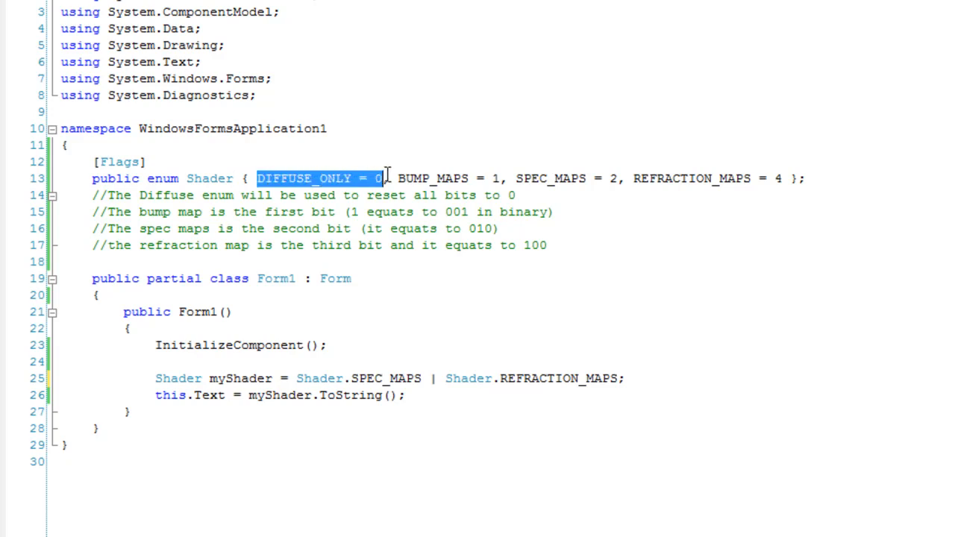
click(385, 179)
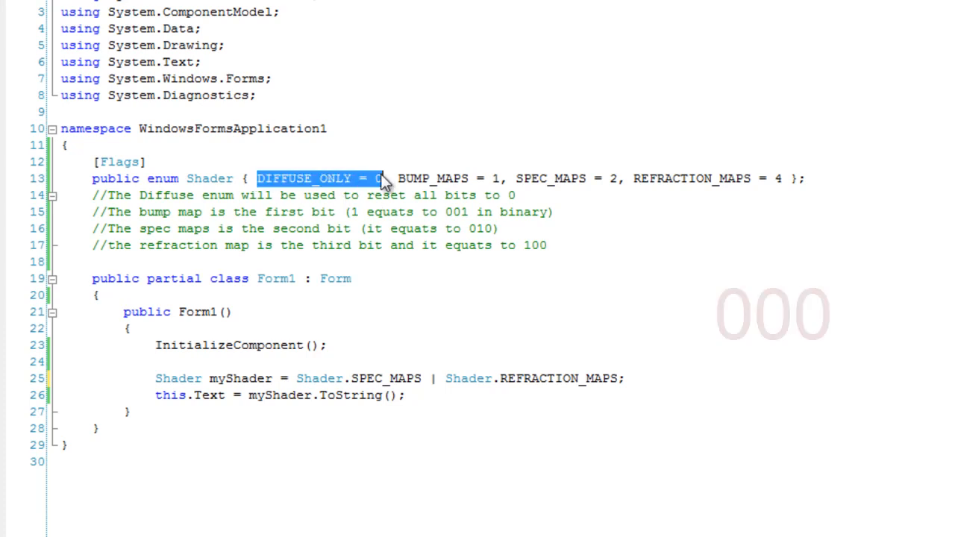
click(396, 179)
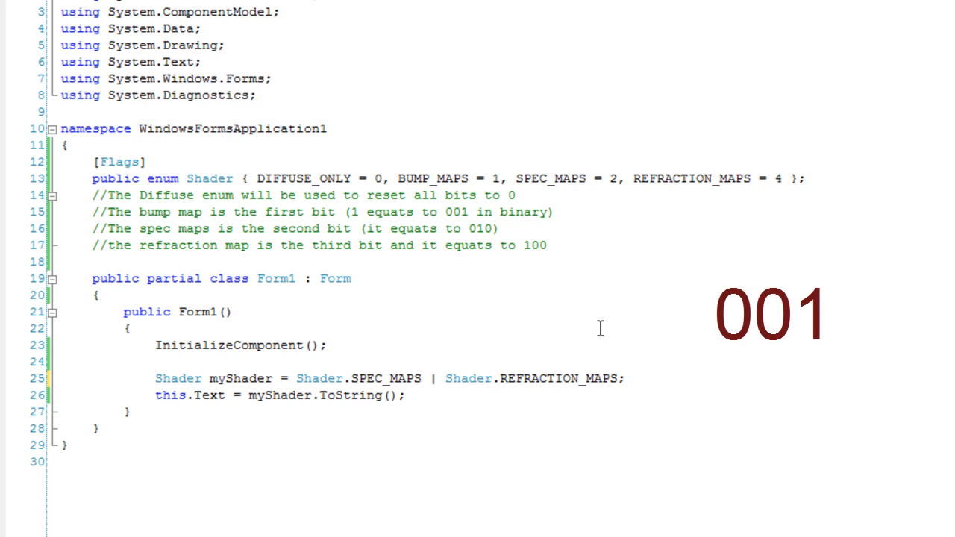
mouse_move(680, 241)
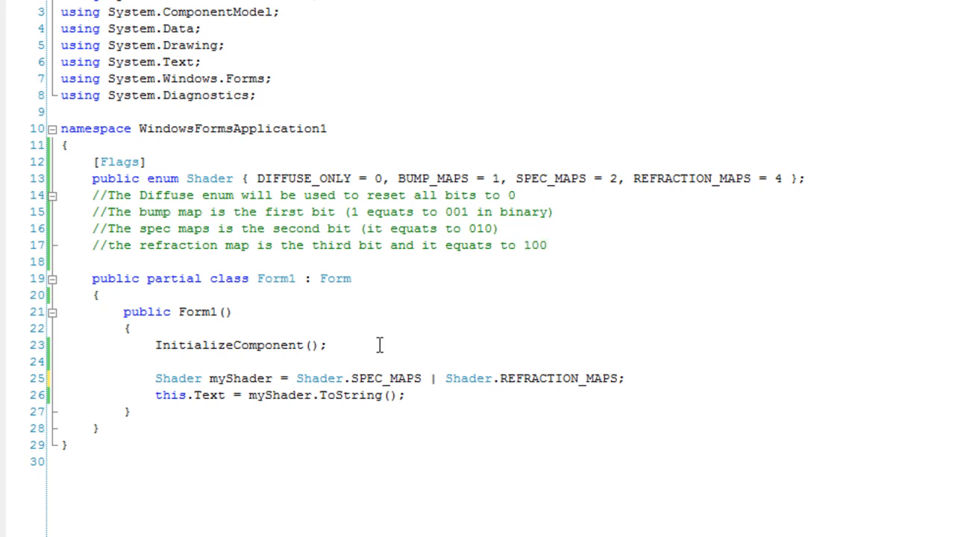
mouse_move(186, 370)
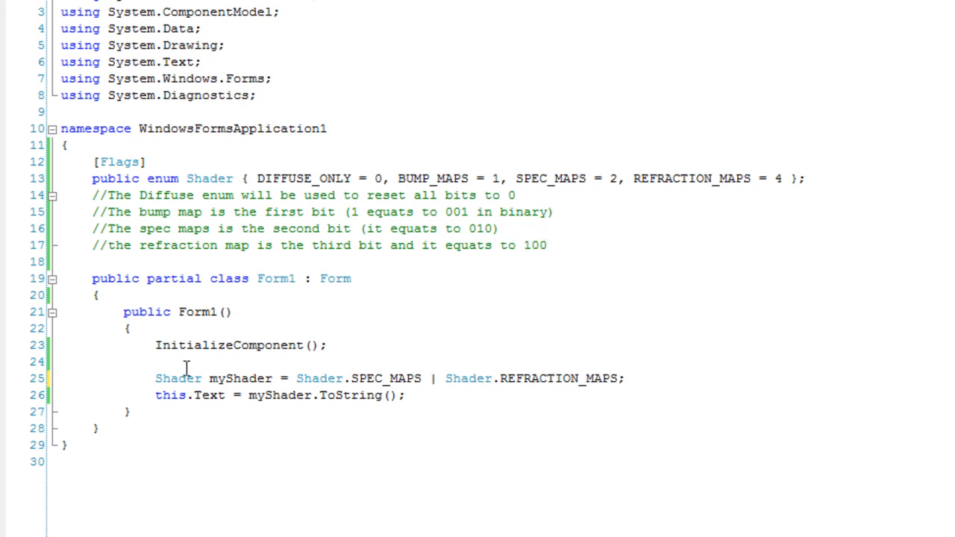
drag(155, 379, 276, 379)
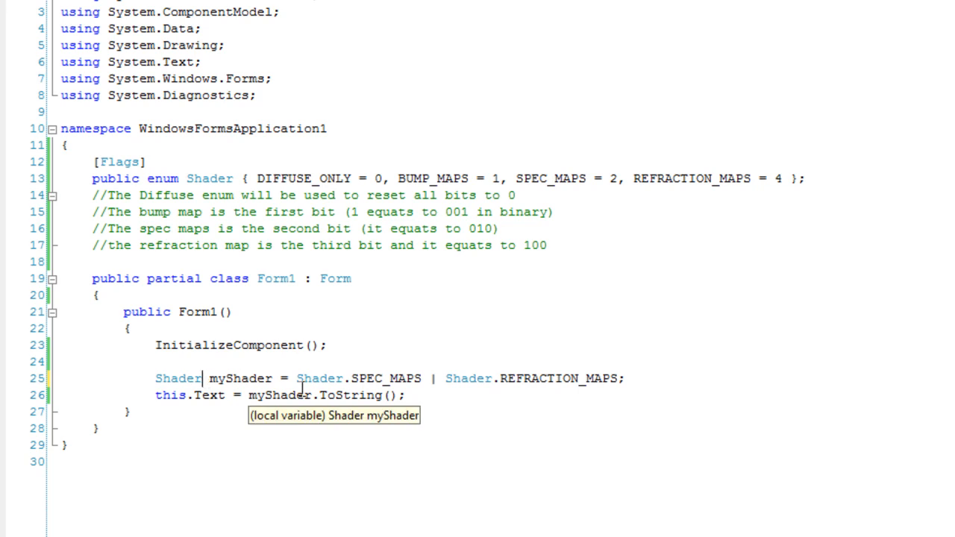
mouse_move(588, 386)
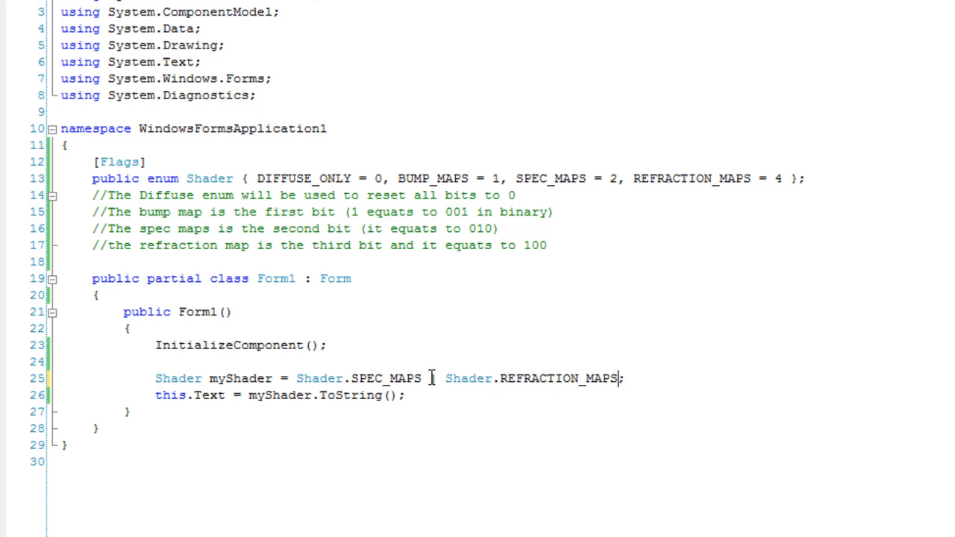
text(|)
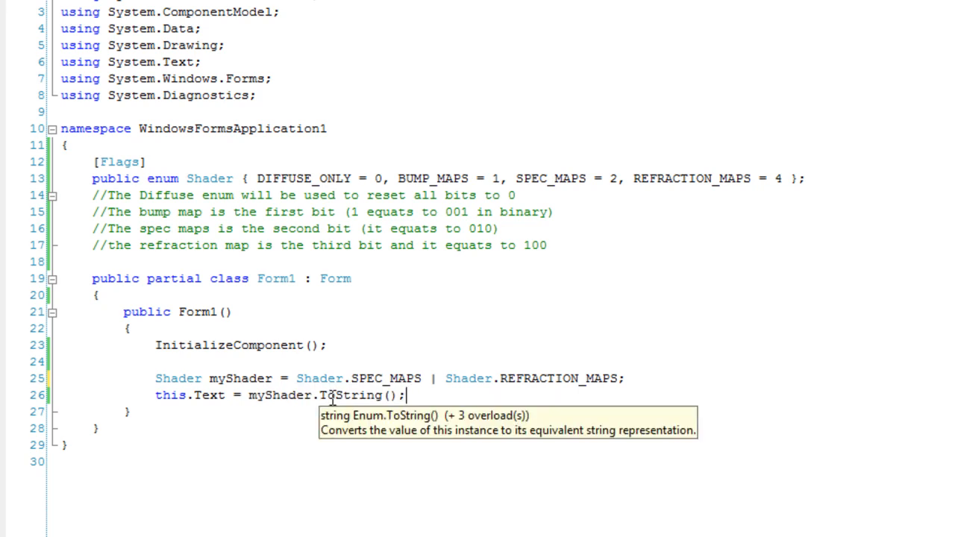
mouse_move(152, 228)
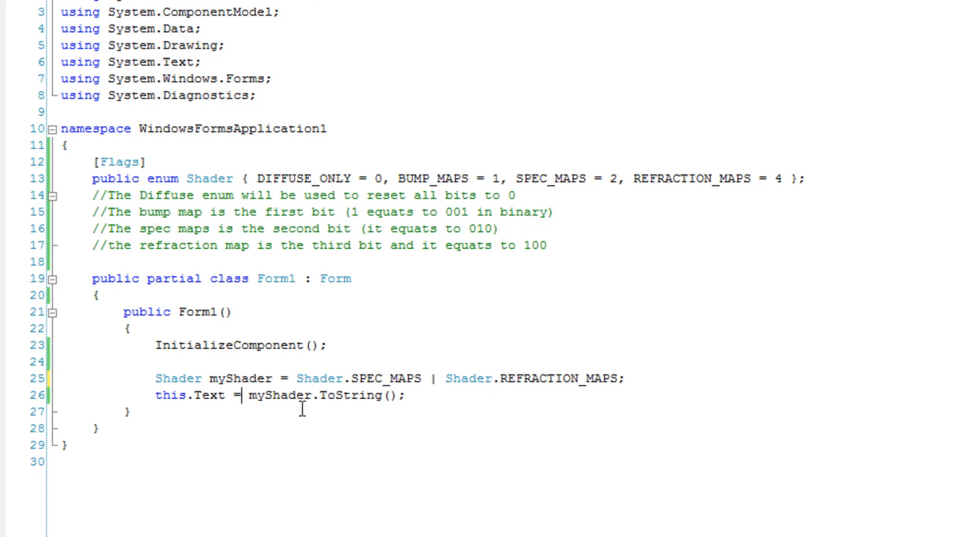
mouse_move(257, 396)
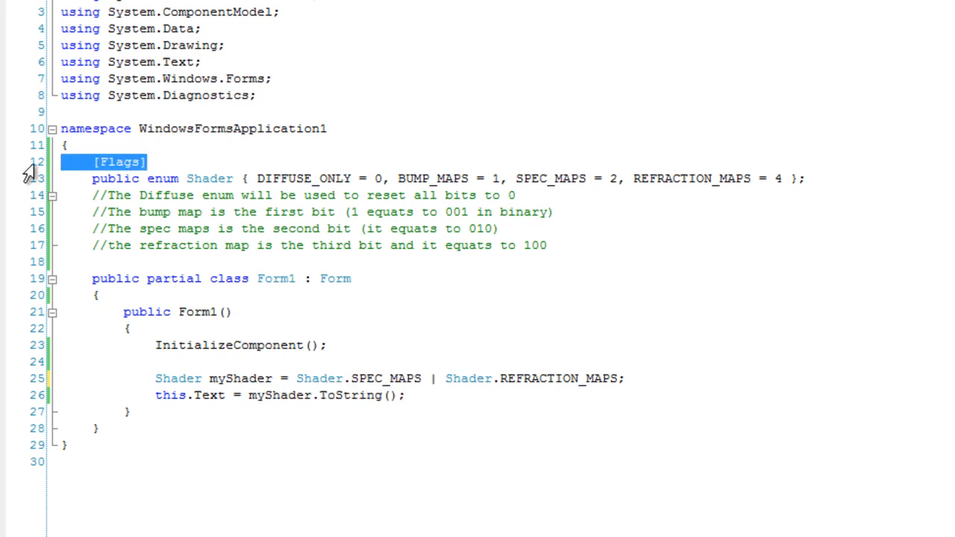
double_click(253, 395)
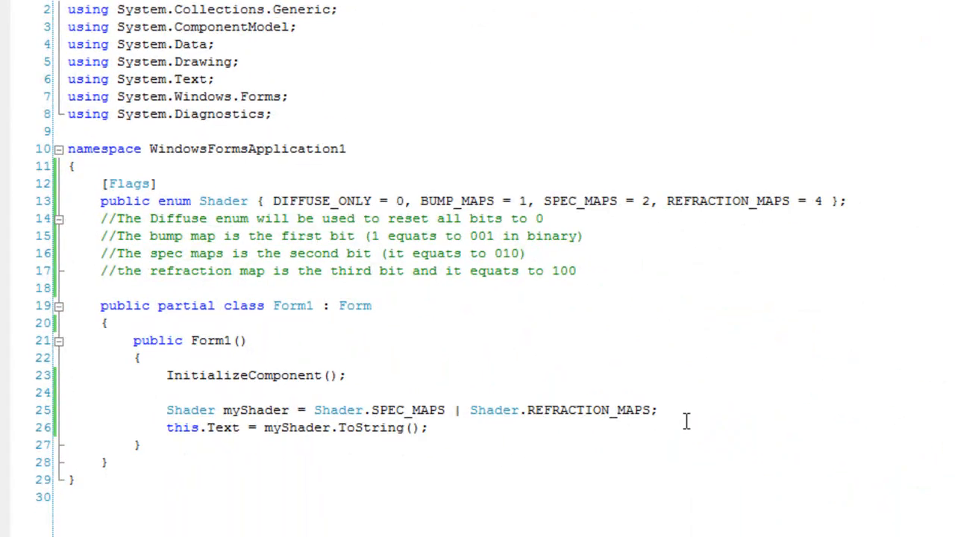
Step: Insert myShader = Shader.DIFFUSE_ONLY; on a new line before the ToString call
key(Enter)
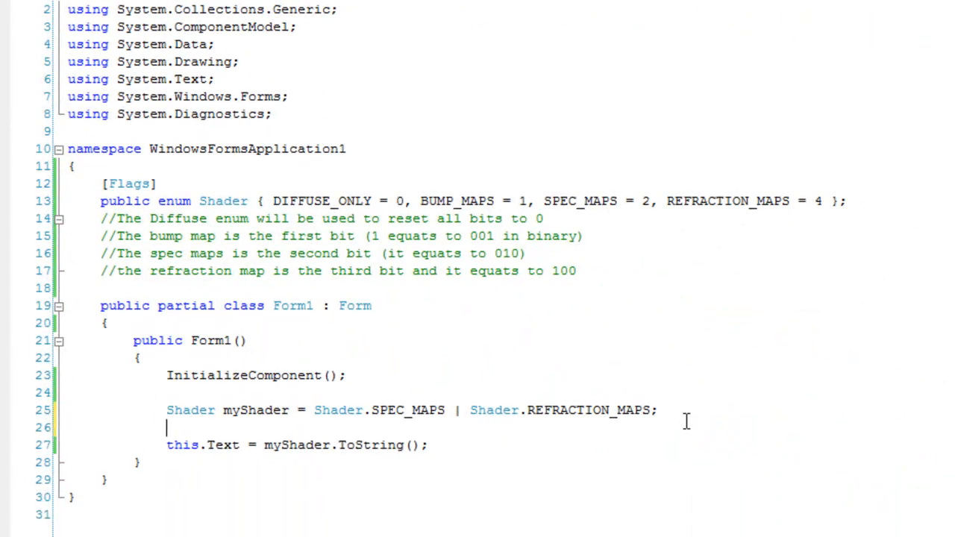
text(myShader = Dif)
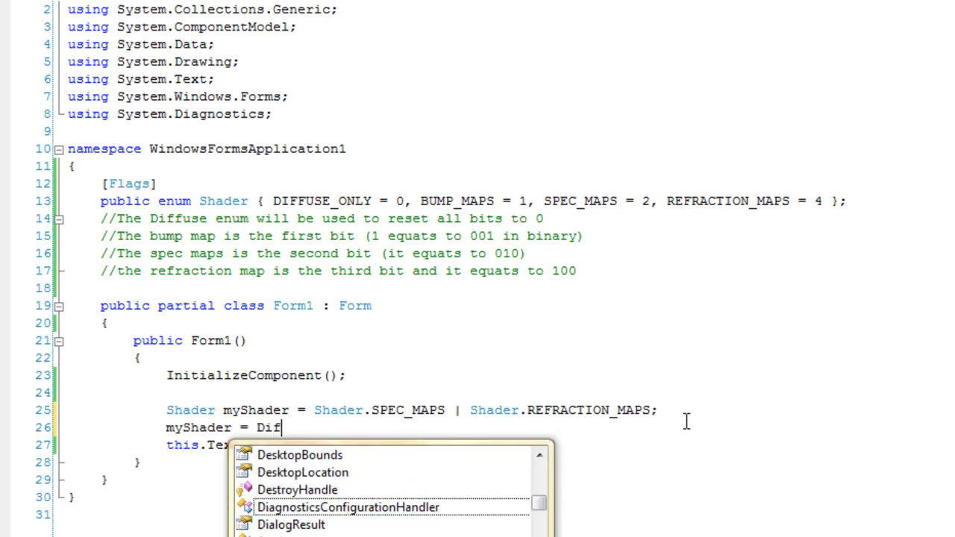
text(Shd)
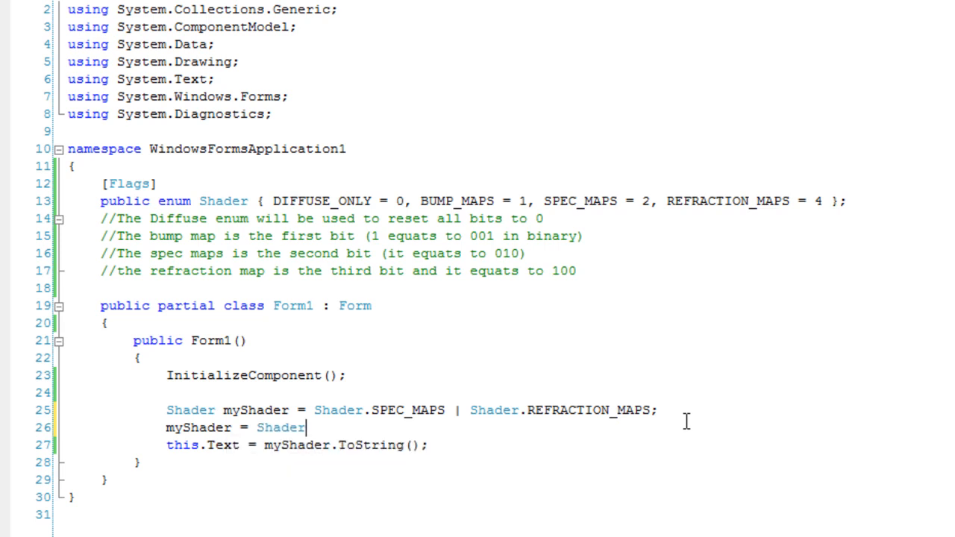
text(.DIFFUSE_ONLY)
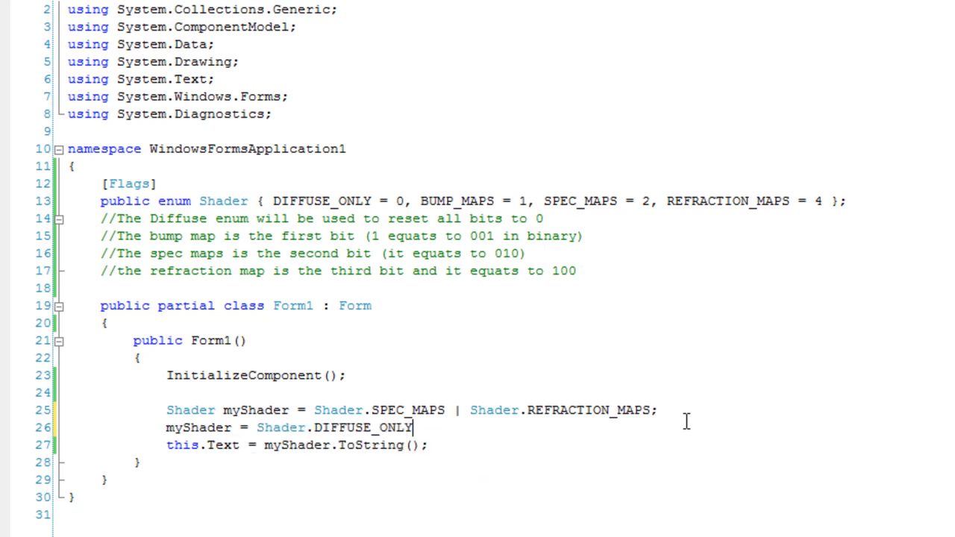
text(;)
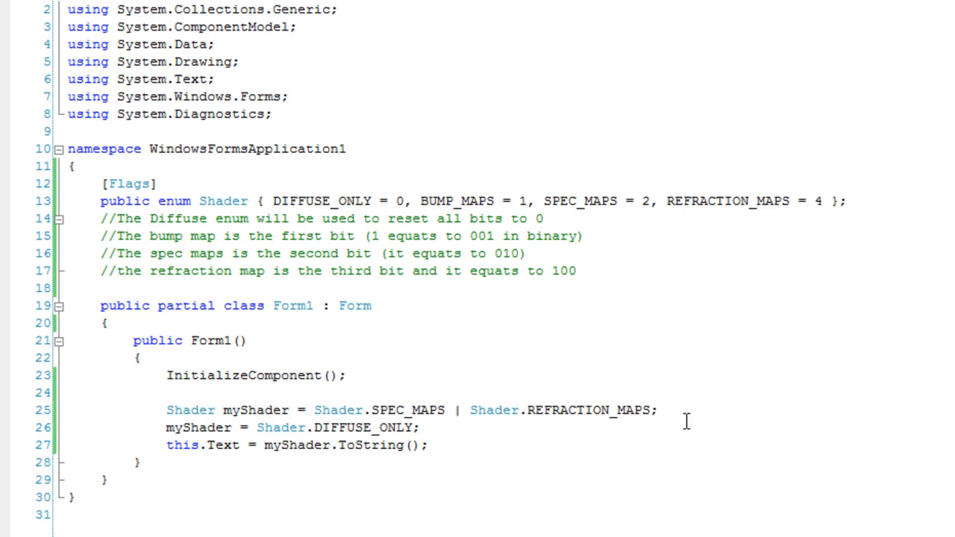